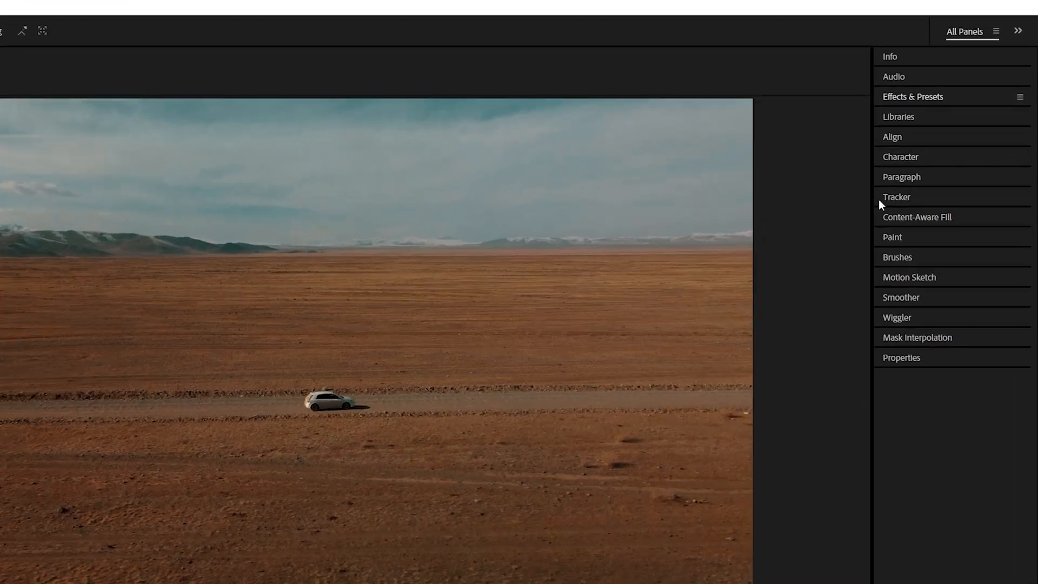
Step: Search the effects library for "3d camera" to find the 3D Camera Tracker
{"action": "left_click", "coordinate": [912, 96]}
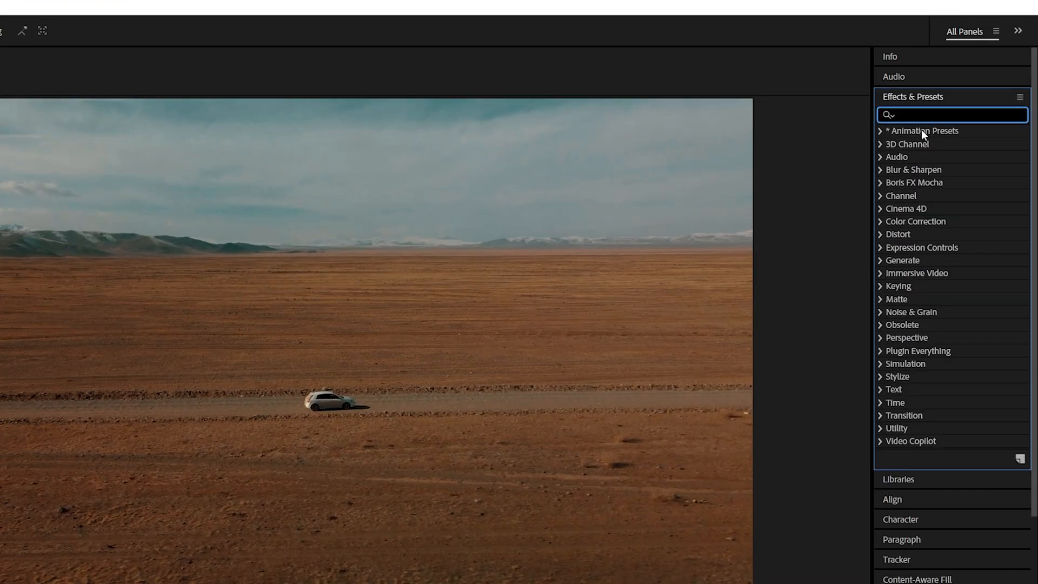
{"action": "type", "text": "3d camera"}
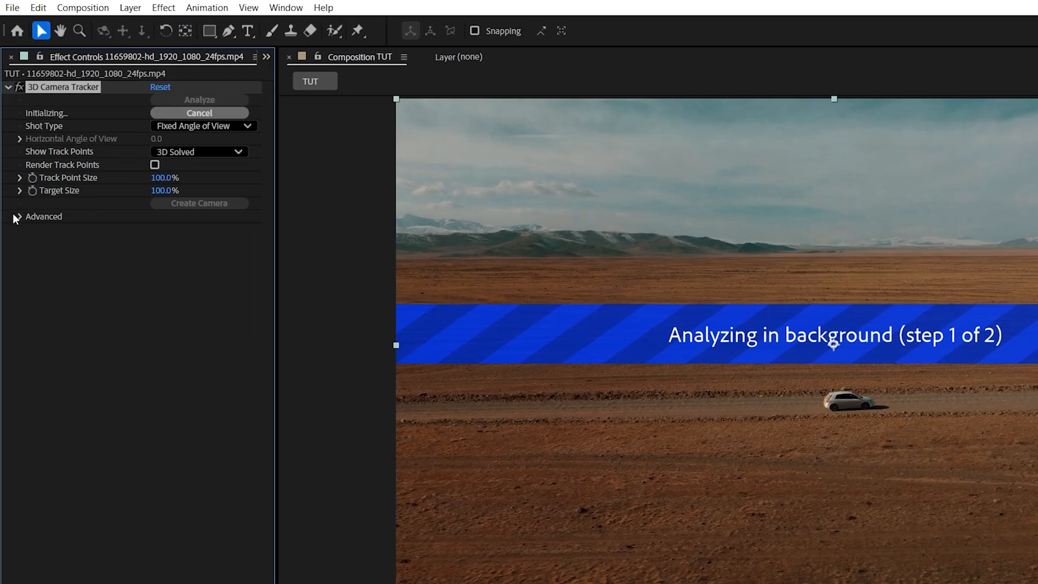
Step: Enable Detailed Analysis under the tracker's Advanced settings
{"action": "left_click", "coordinate": [18, 216]}
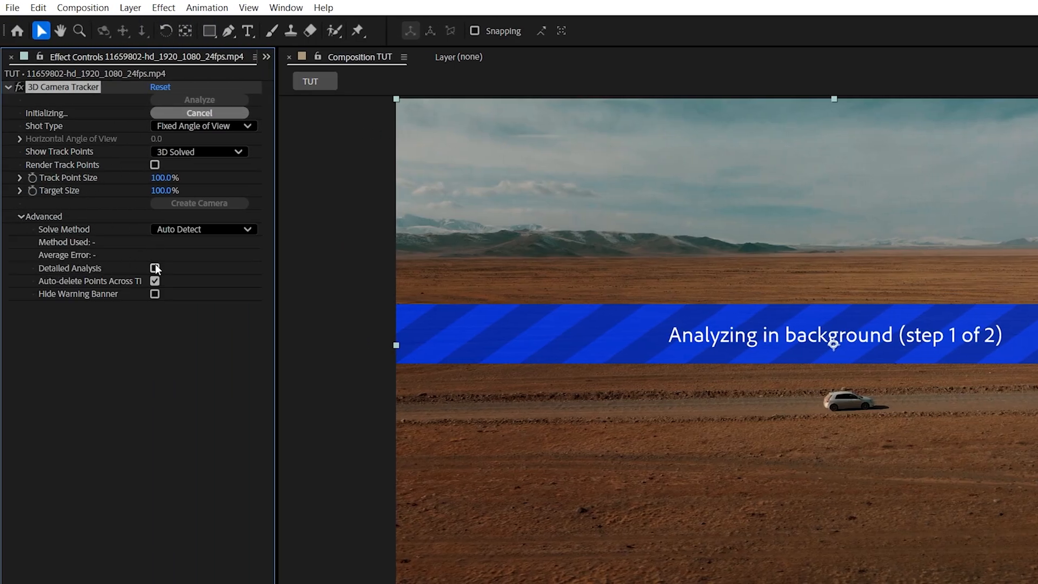
{"action": "left_click", "coordinate": [154, 267]}
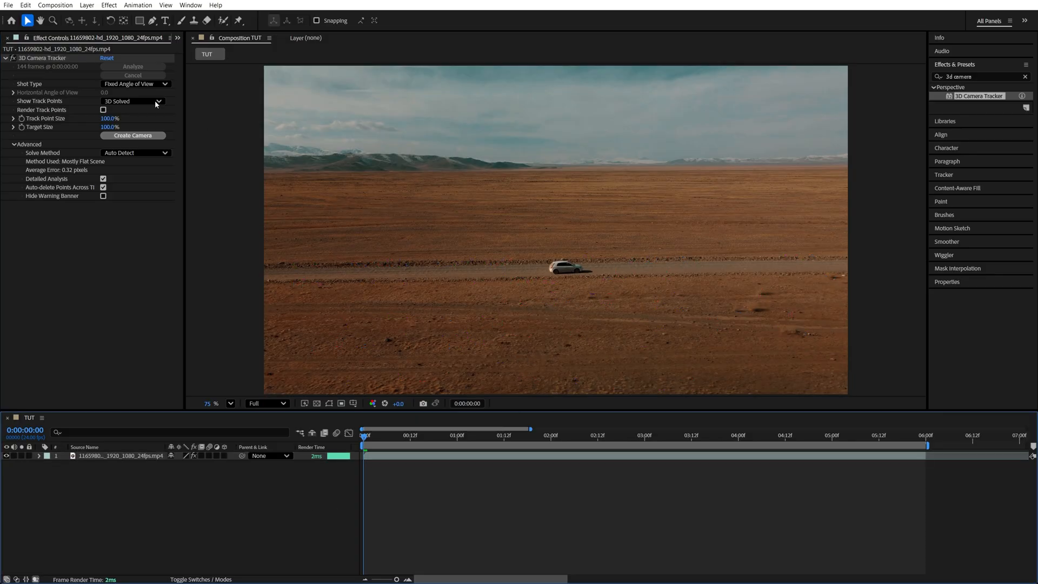
Step: Show the solved track points and select the ground points under the target
{"action": "left_click", "coordinate": [42, 58]}
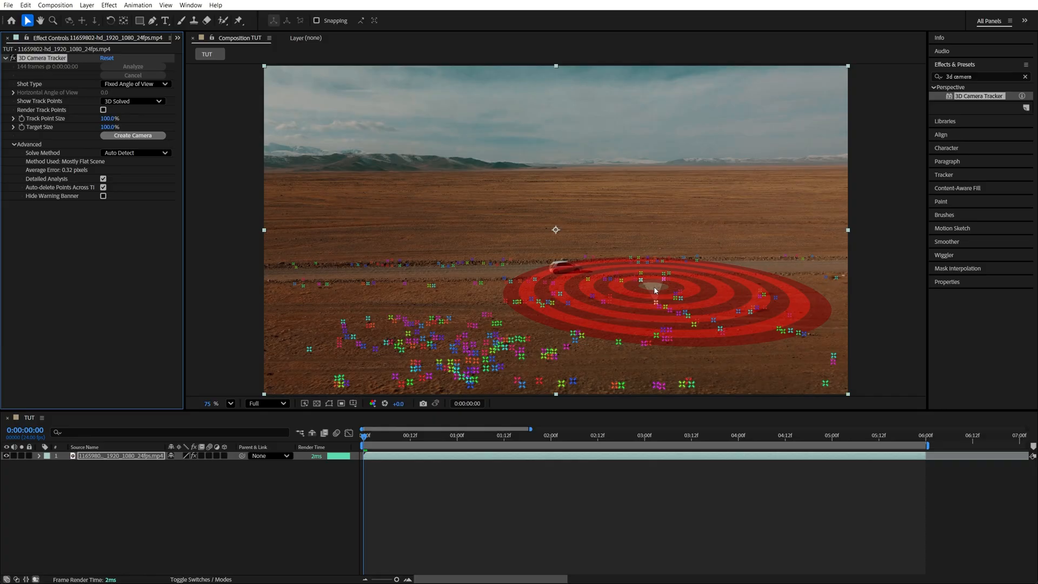
{"action": "left_click", "coordinate": [131, 136]}
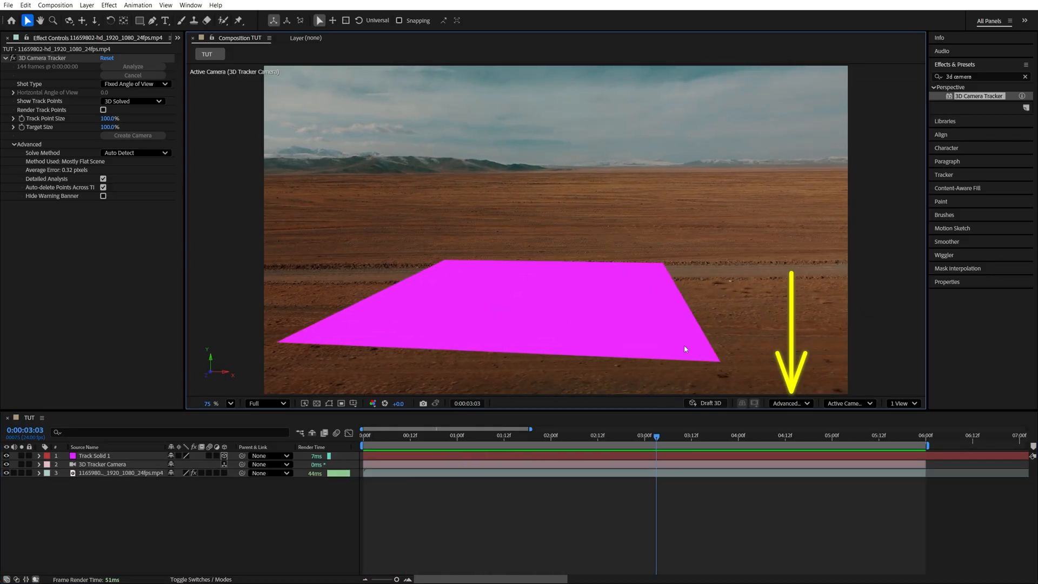
Step: Show the Project panel listing scene.gltf, the Solids folder and the TUT composition
{"action": "left_click", "coordinate": [789, 404]}
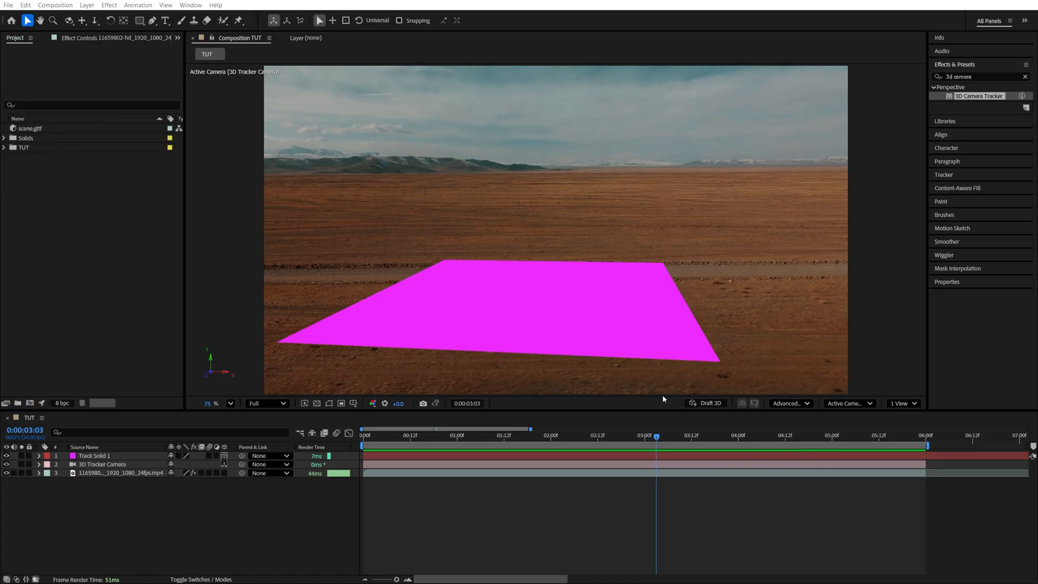
{"action": "mouse_move", "coordinate": [655, 402]}
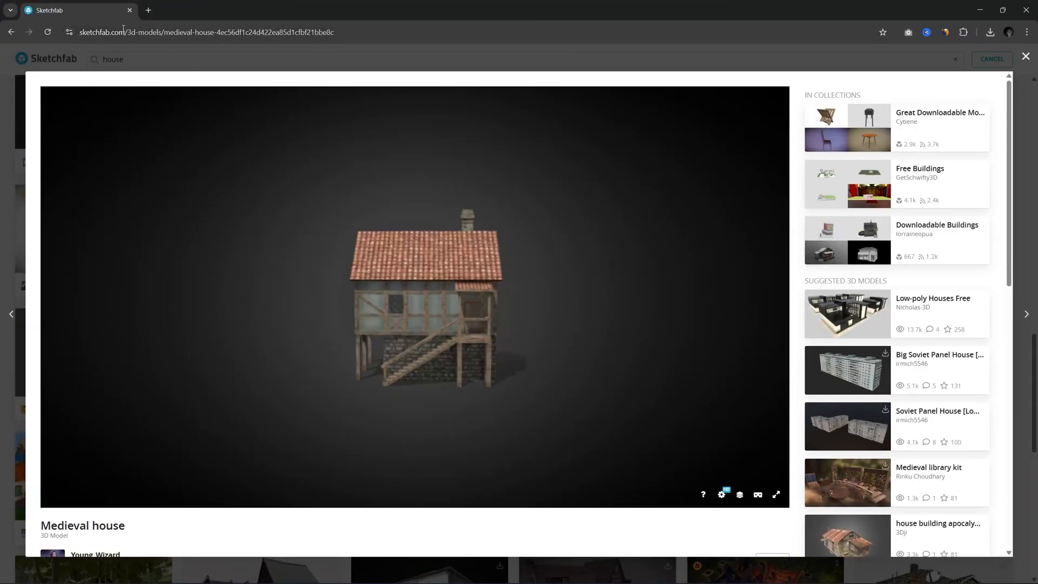
Step: Request the download of the Medieval house 3D model on its Sketchfab page
{"action": "scroll", "scroll_direction": "down", "scroll_amount": 3}
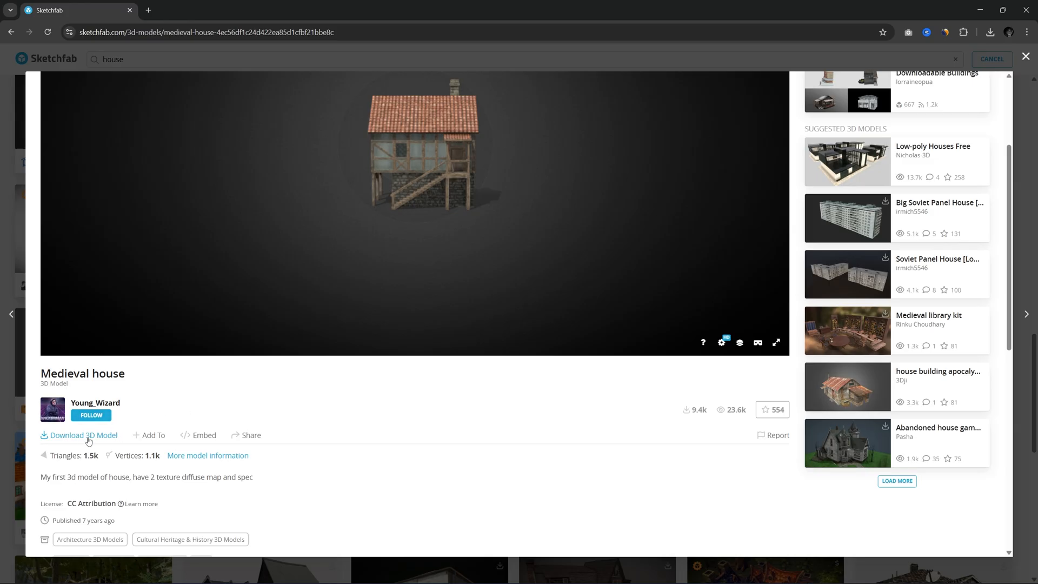
{"action": "left_click", "coordinate": [79, 435]}
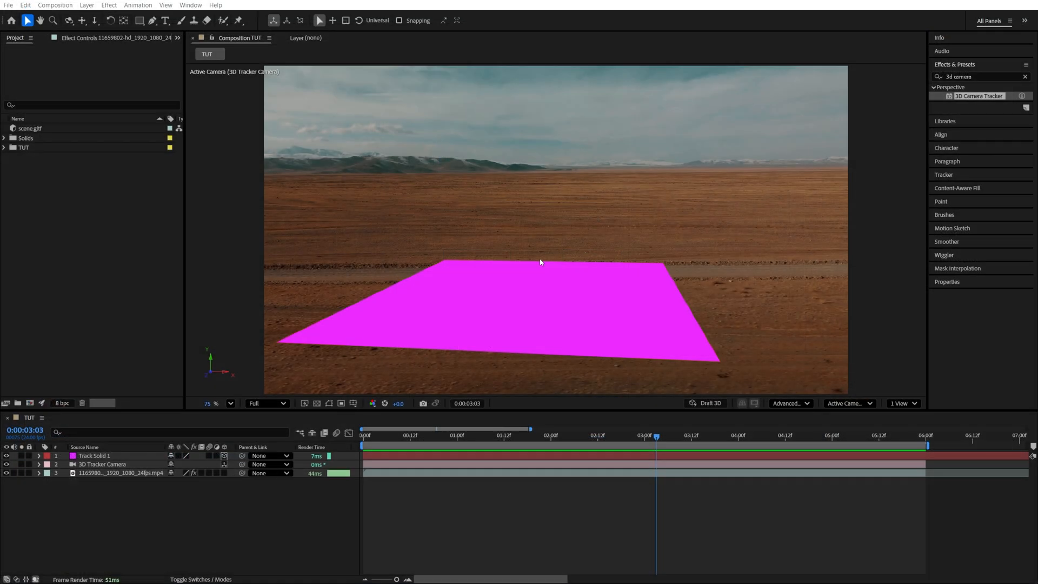
{"action": "mouse_move", "coordinate": [542, 260]}
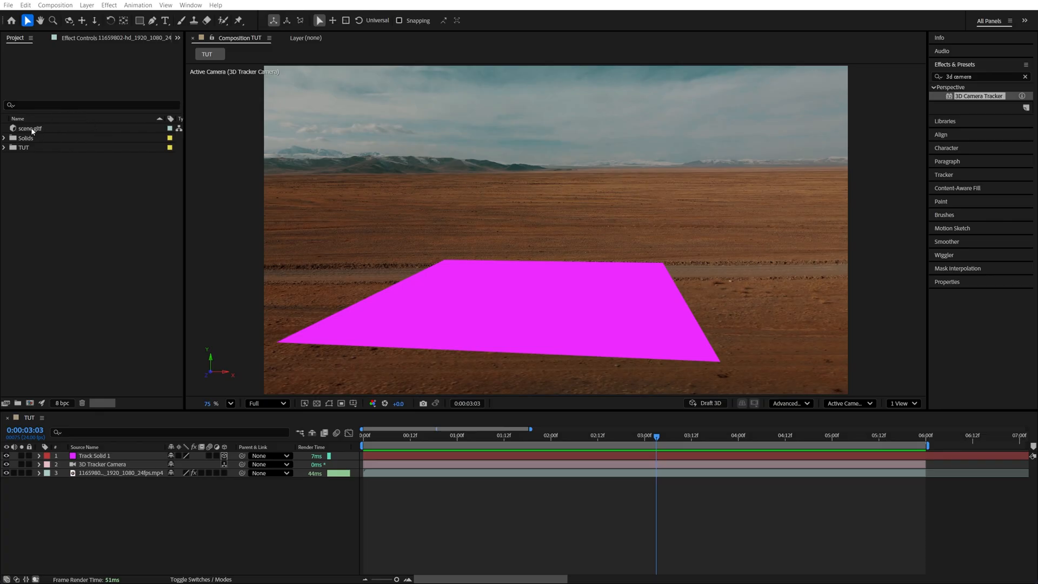
{"action": "mouse_move", "coordinate": [72, 177]}
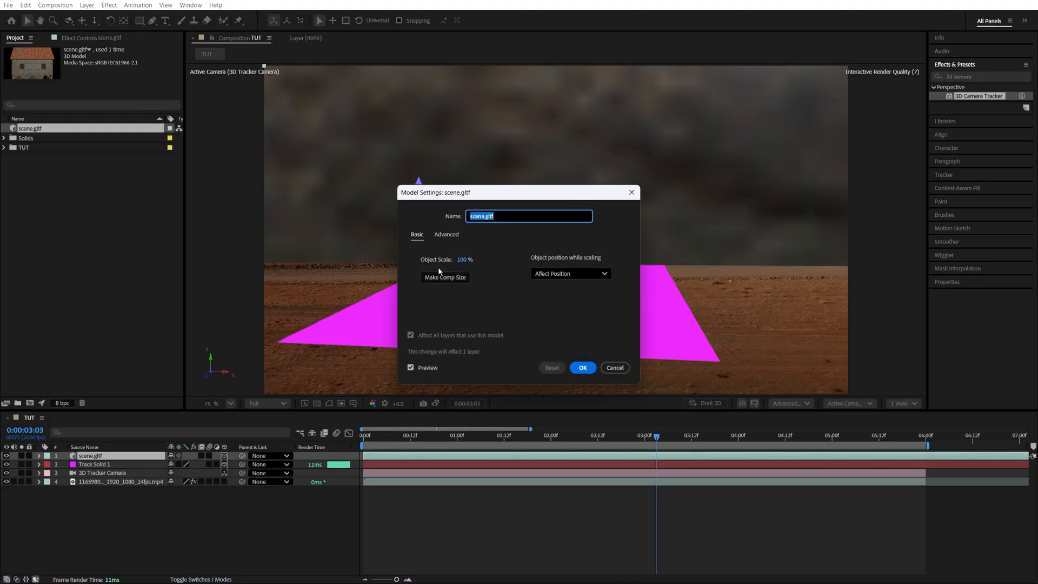
Step: Make the house model comp size (12.5%) in Model Settings and confirm
{"action": "left_click", "coordinate": [445, 277]}
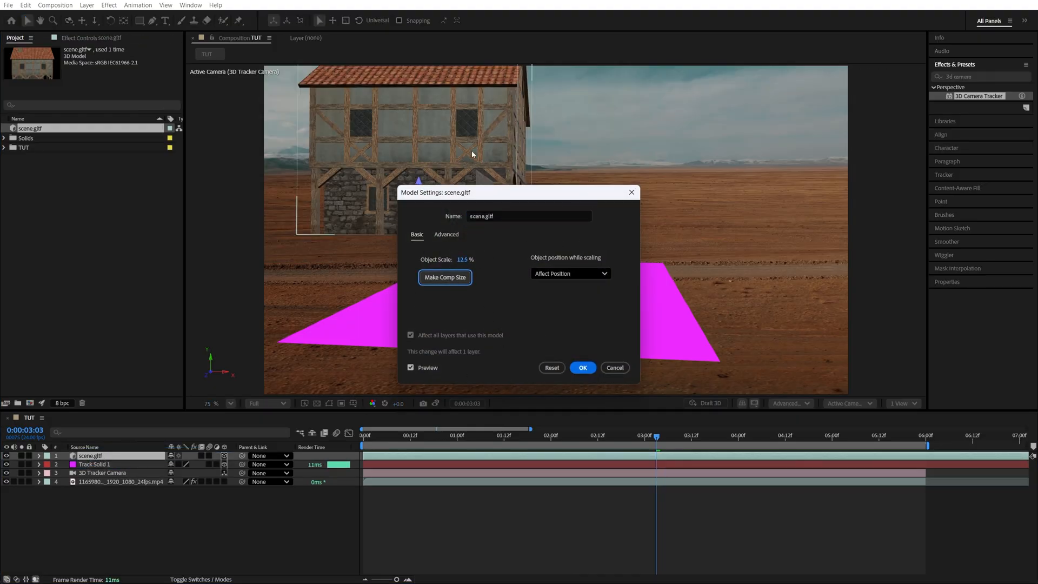
{"action": "left_click_drag", "start_coordinate": [464, 192], "coordinate": [614, 177]}
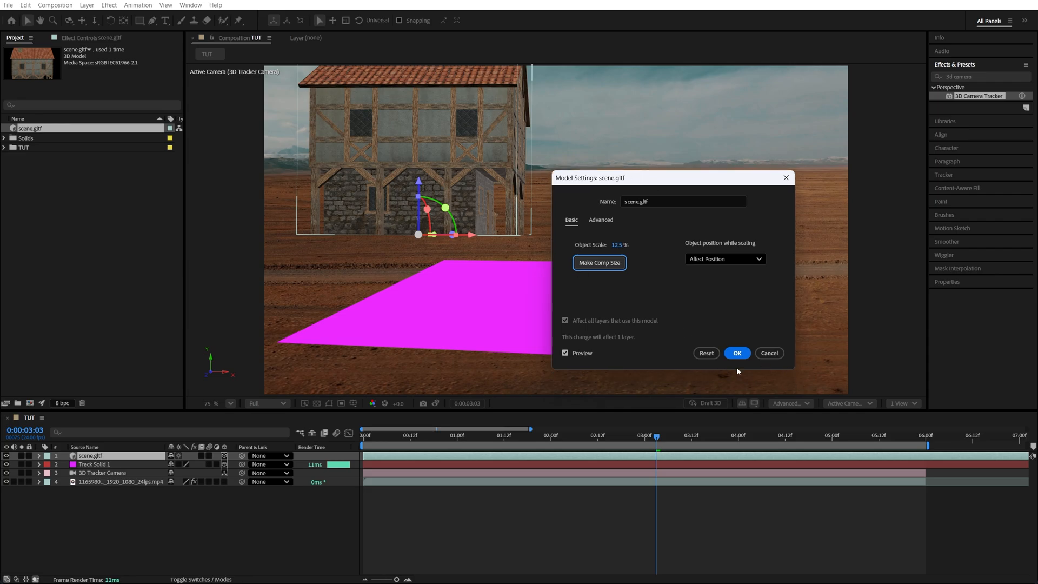
{"action": "left_click", "coordinate": [736, 352]}
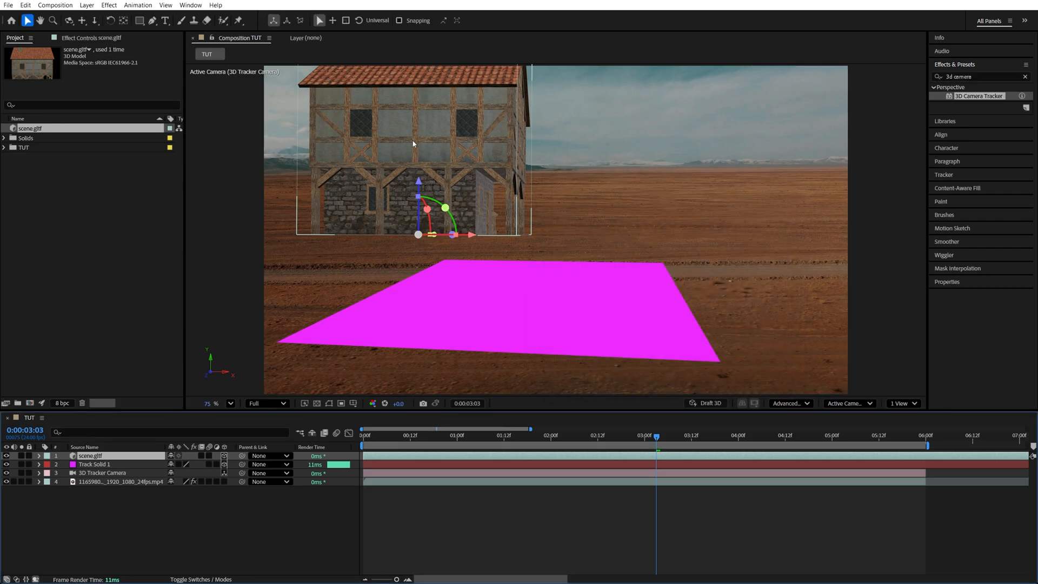
{"action": "mouse_move", "coordinate": [524, 277]}
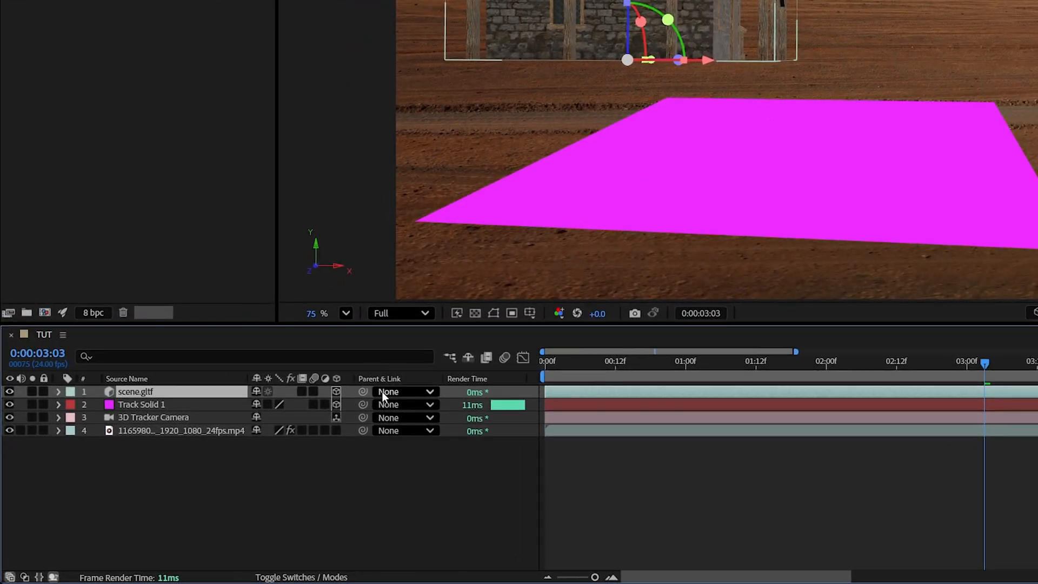
{"action": "mouse_move", "coordinate": [433, 395]}
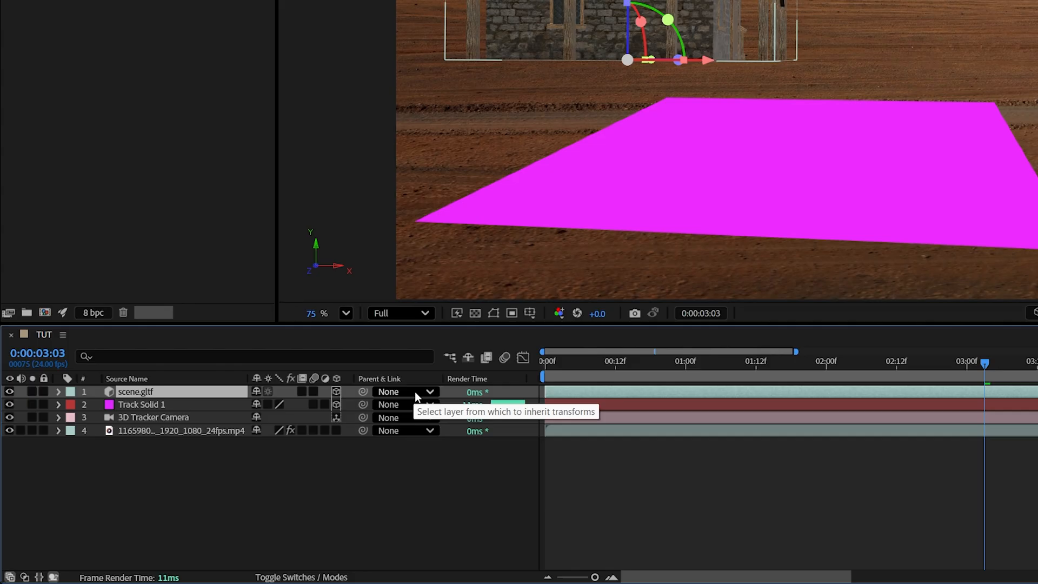
Step: Snap the house onto Track Solid 1 via Shift-parenting, then set its parent back to None
{"action": "left_click", "coordinate": [405, 391]}
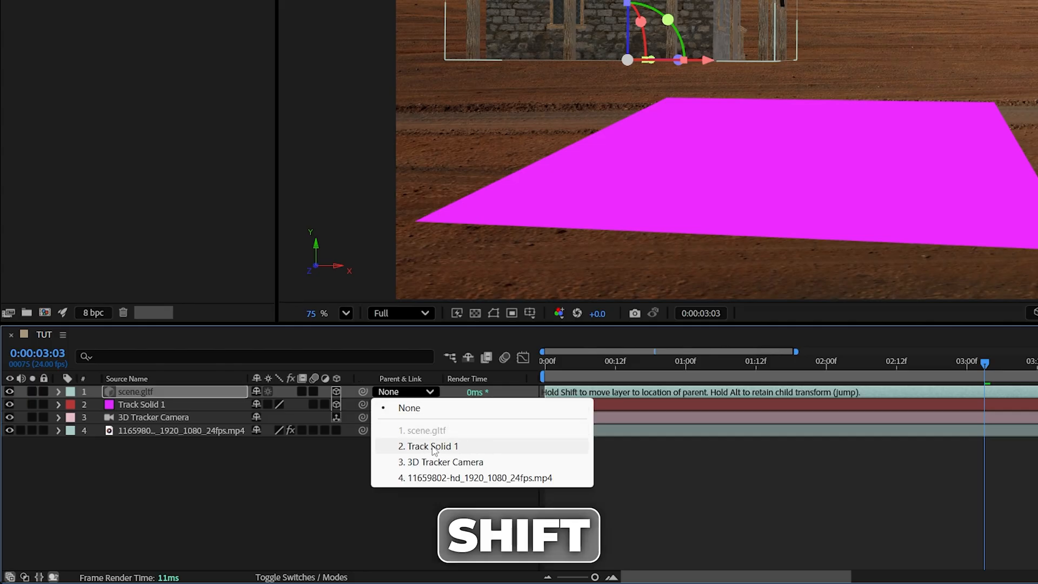
{"action": "left_click", "coordinate": [430, 446]}
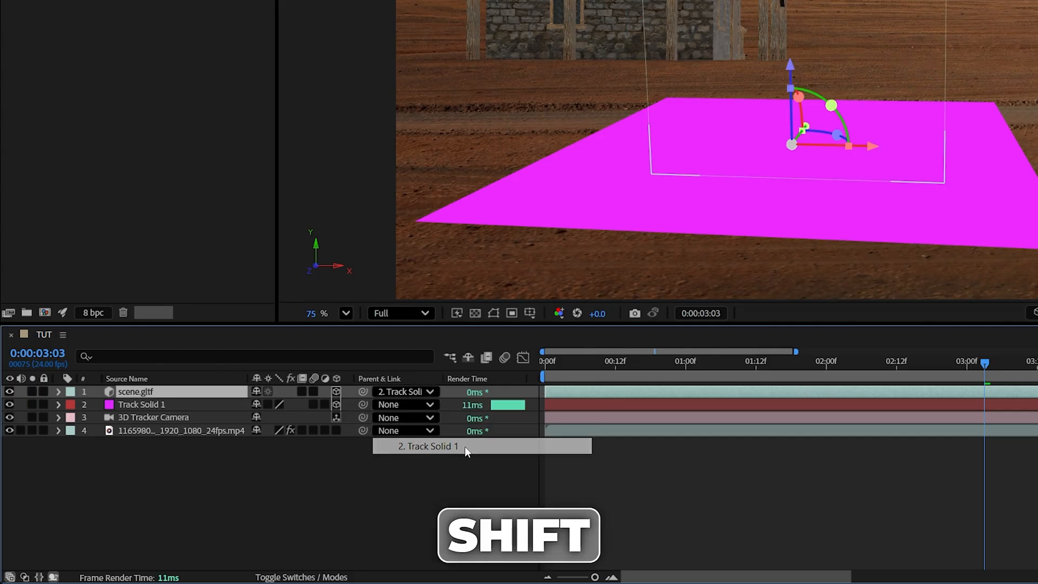
{"action": "left_click", "coordinate": [429, 391]}
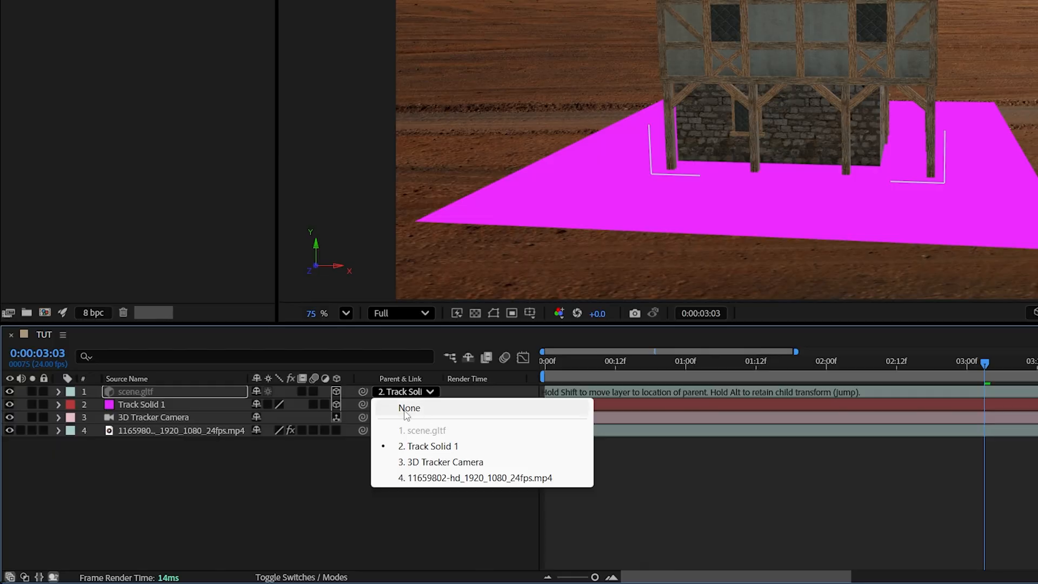
{"action": "left_click", "coordinate": [409, 408]}
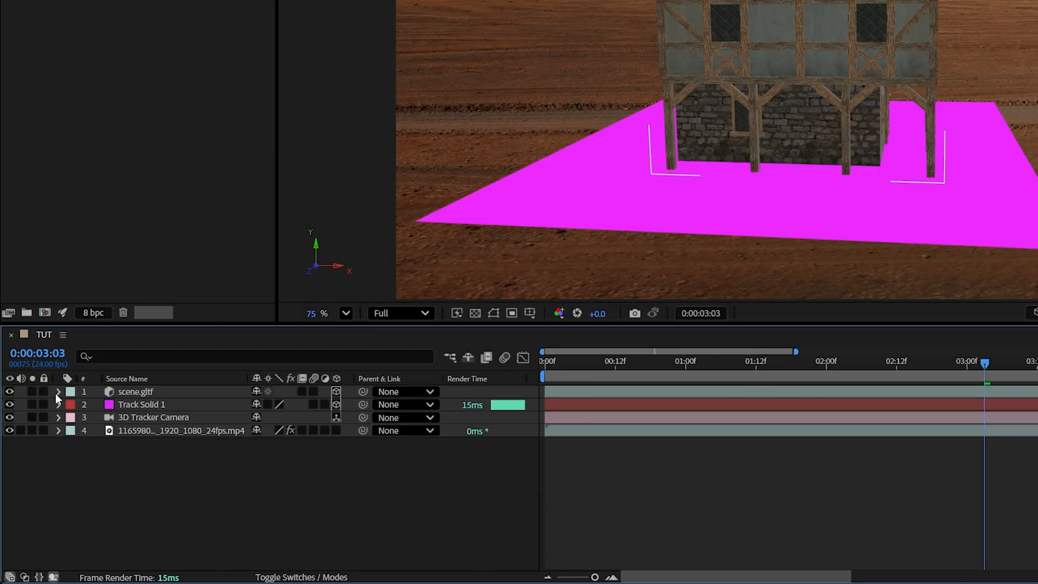
{"action": "left_click", "coordinate": [59, 391]}
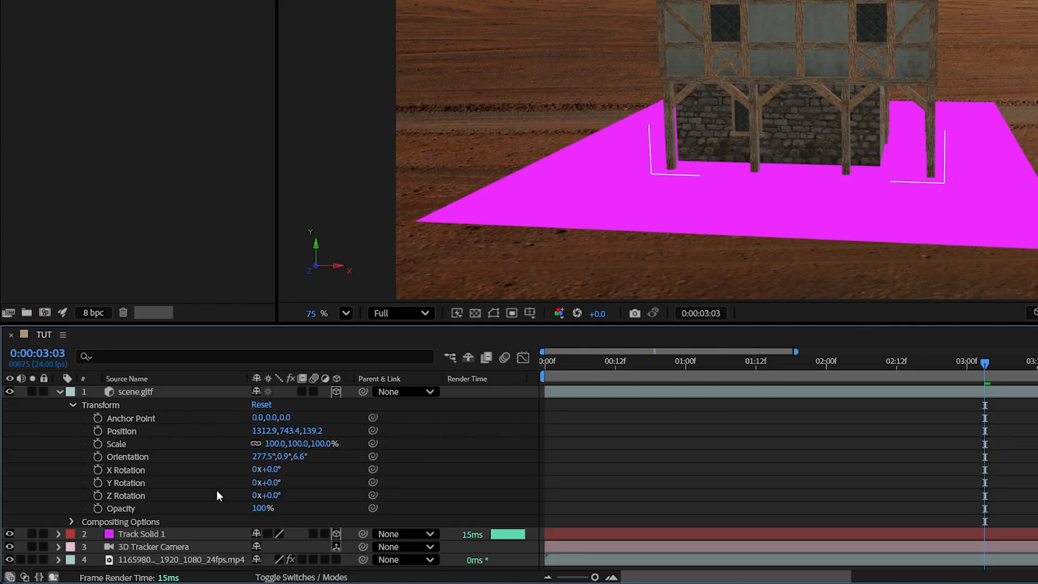
{"action": "mouse_move", "coordinate": [251, 456]}
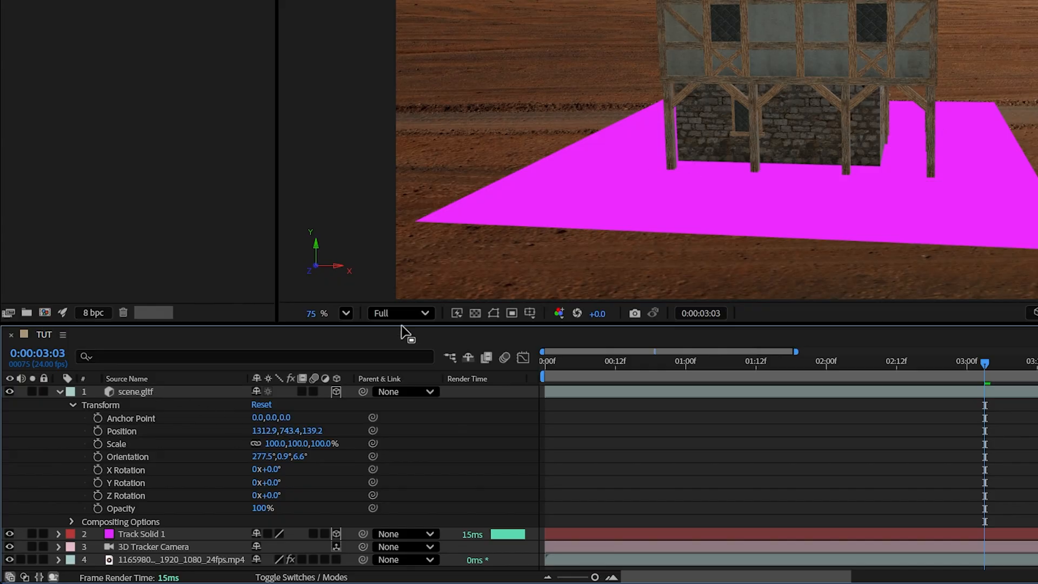
{"action": "left_click", "coordinate": [134, 392]}
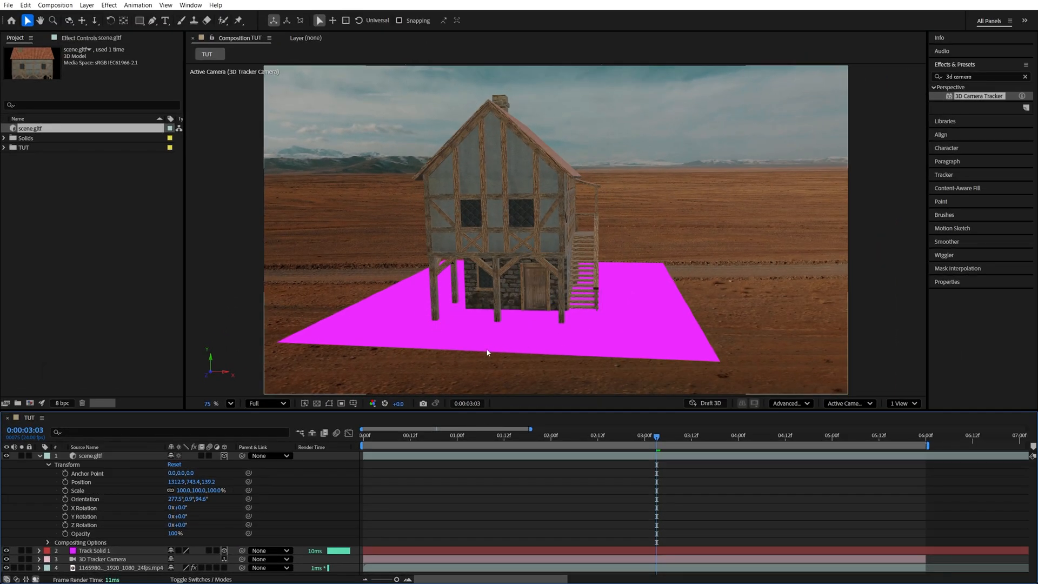
{"action": "mouse_move", "coordinate": [516, 320]}
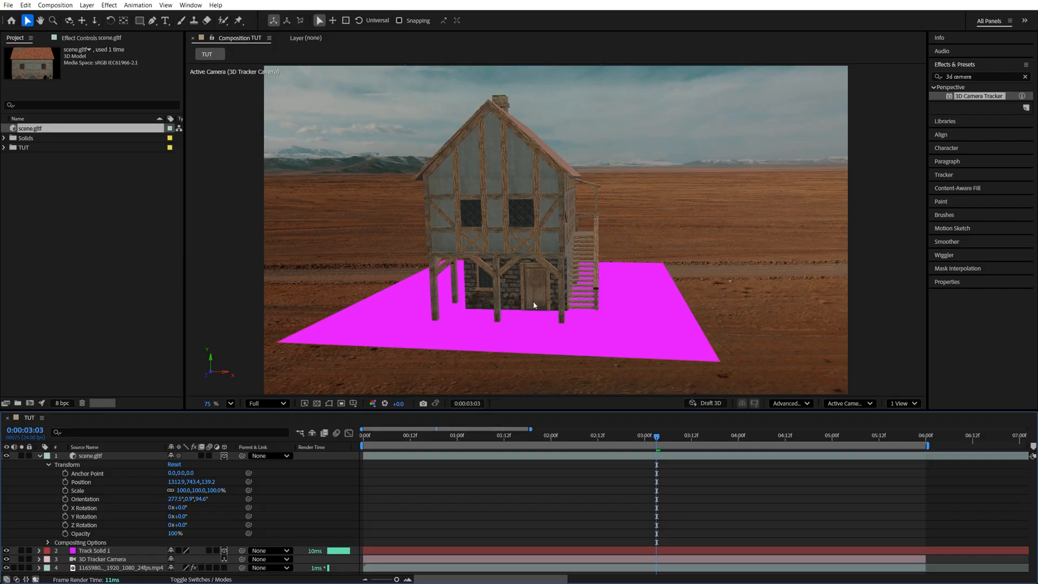
{"action": "mouse_move", "coordinate": [568, 303]}
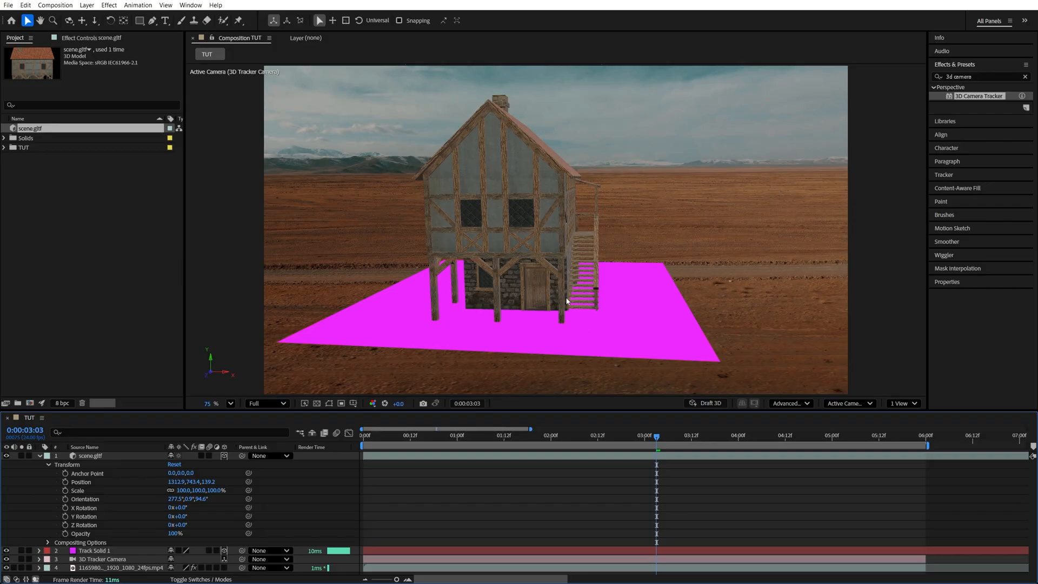
Step: Add a new Environment light with Casts Shadows enabled
{"action": "left_click", "coordinate": [87, 6]}
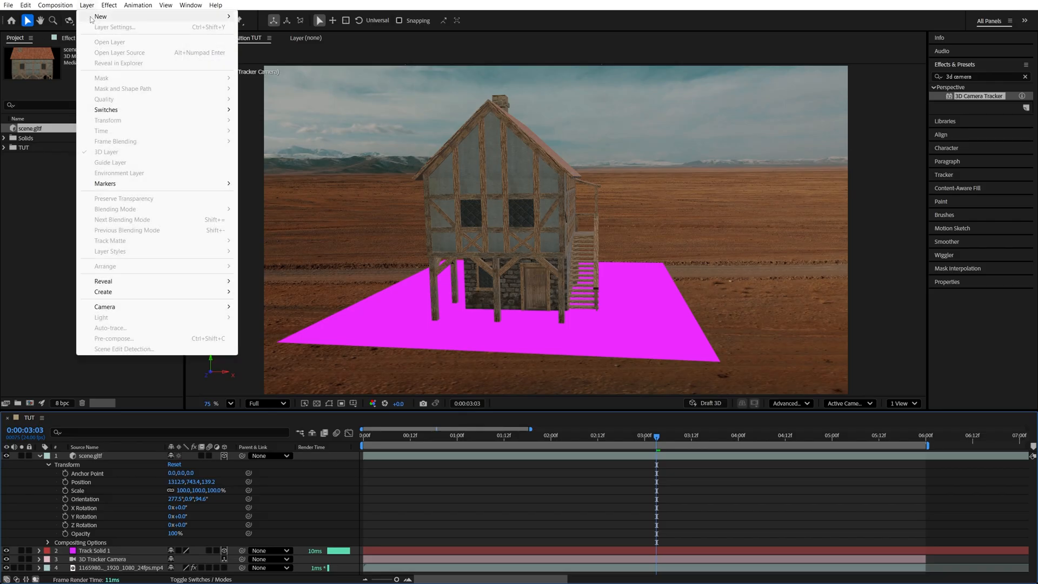
{"action": "left_click", "coordinate": [100, 316]}
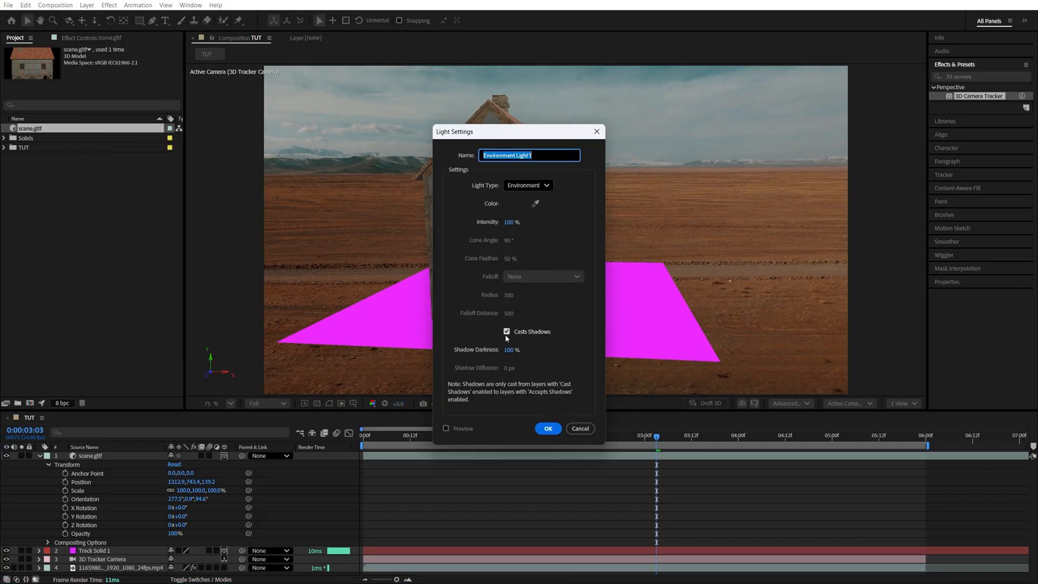
{"action": "left_click", "coordinate": [547, 428]}
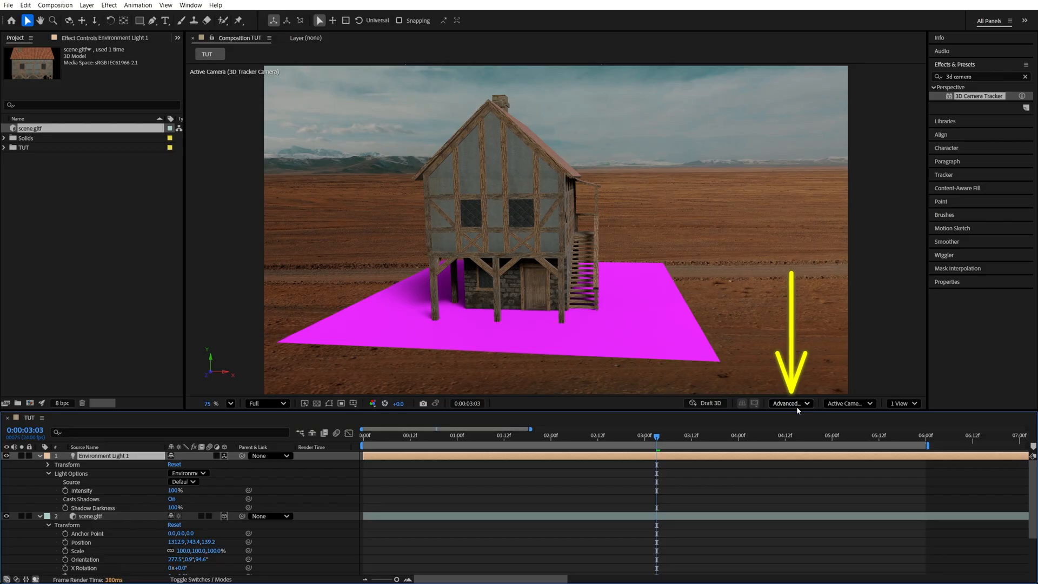
Step: In Renderer Options, fit the shadow casting box to the scene and apply the settings
{"action": "left_click", "coordinate": [787, 404]}
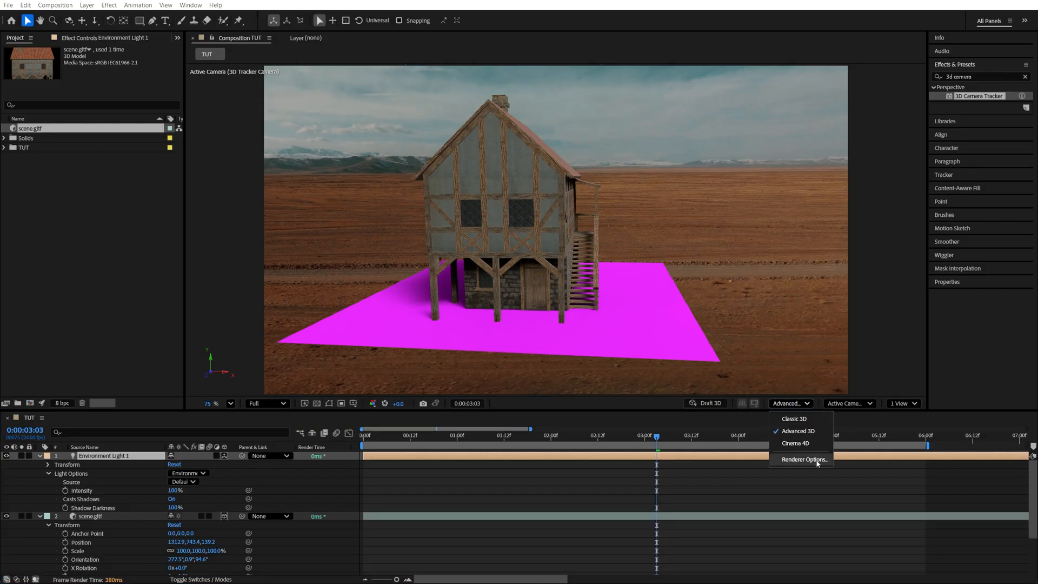
{"action": "left_click", "coordinate": [803, 459]}
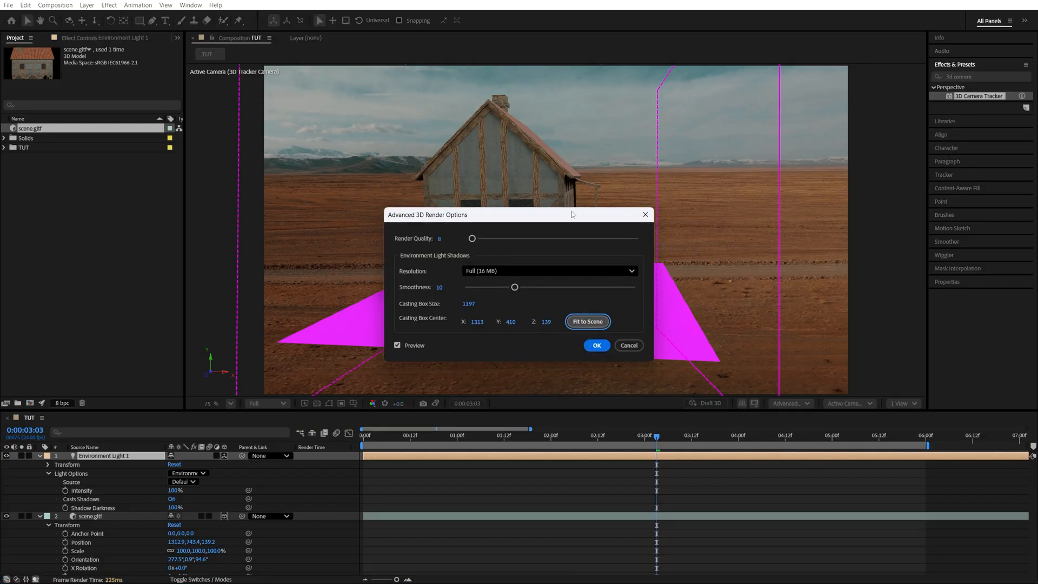
{"action": "left_click_drag", "start_coordinate": [463, 214], "coordinate": [692, 234]}
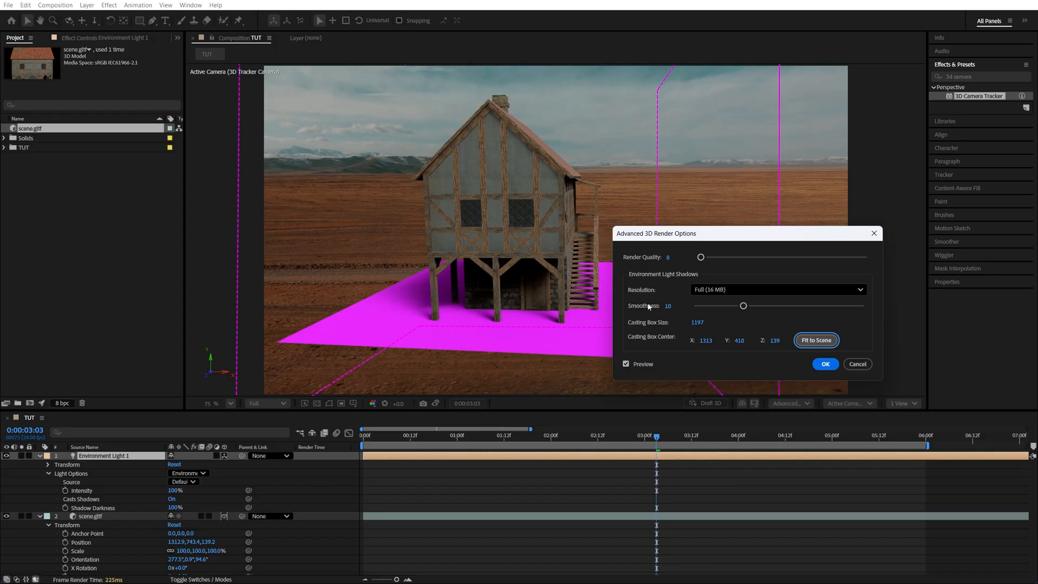
{"action": "mouse_move", "coordinate": [450, 308]}
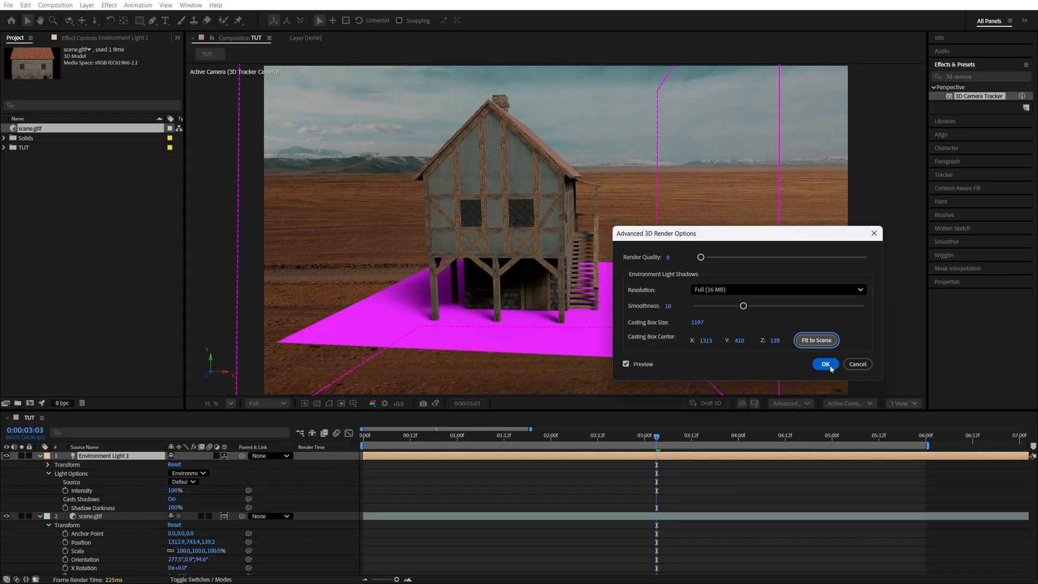
{"action": "left_click", "coordinate": [825, 364]}
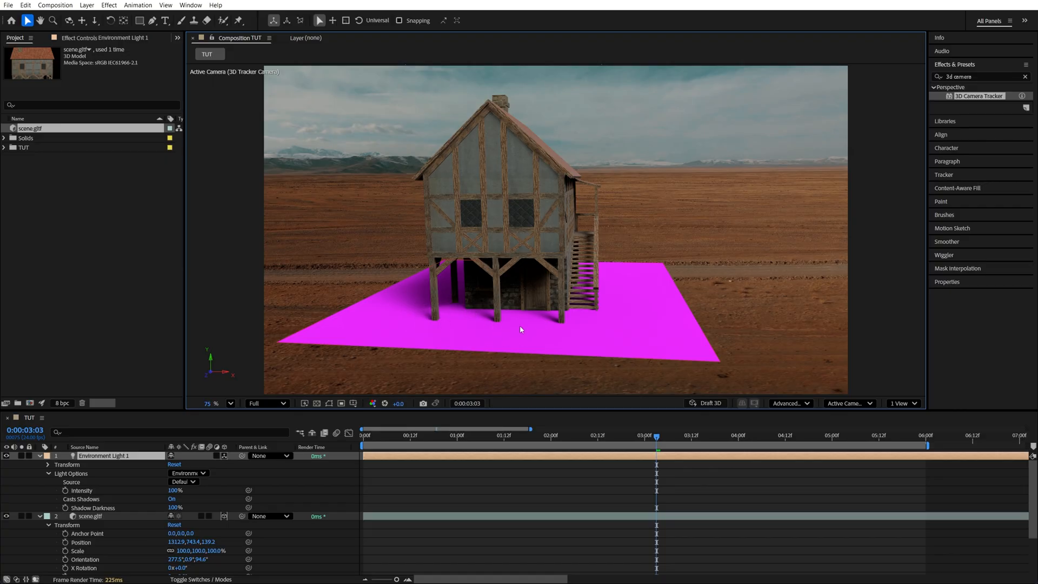
{"action": "mouse_move", "coordinate": [395, 303]}
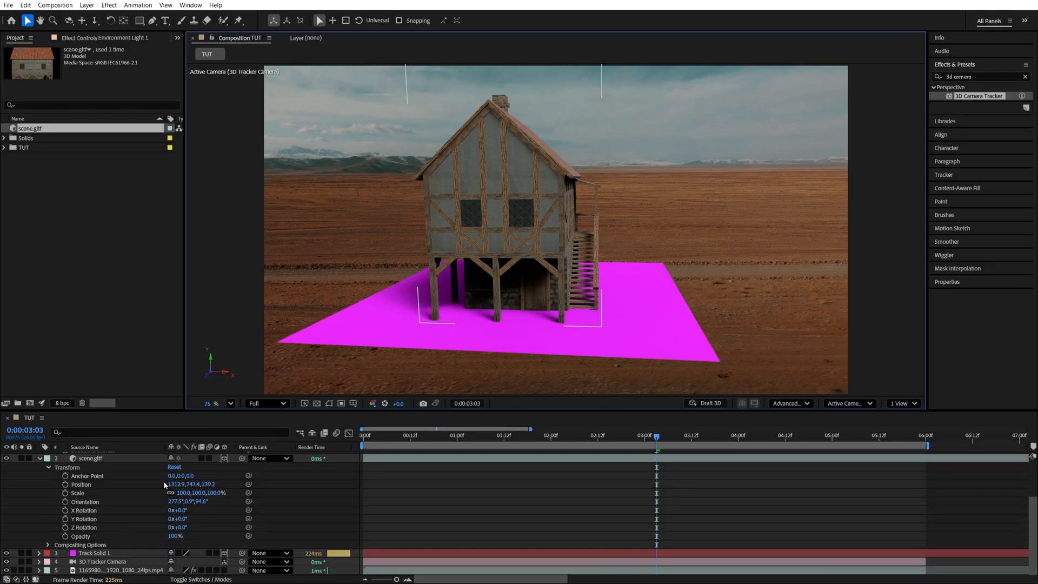
Step: Select the magenta Track Solid 1 ground layer to scale it up
{"action": "left_click", "coordinate": [96, 553]}
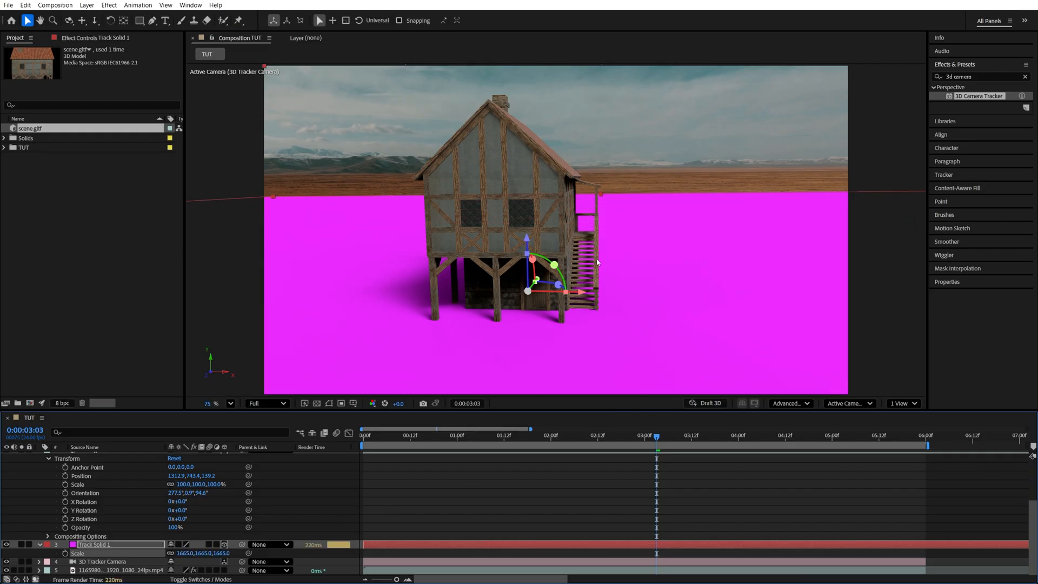
{"action": "mouse_move", "coordinate": [414, 266]}
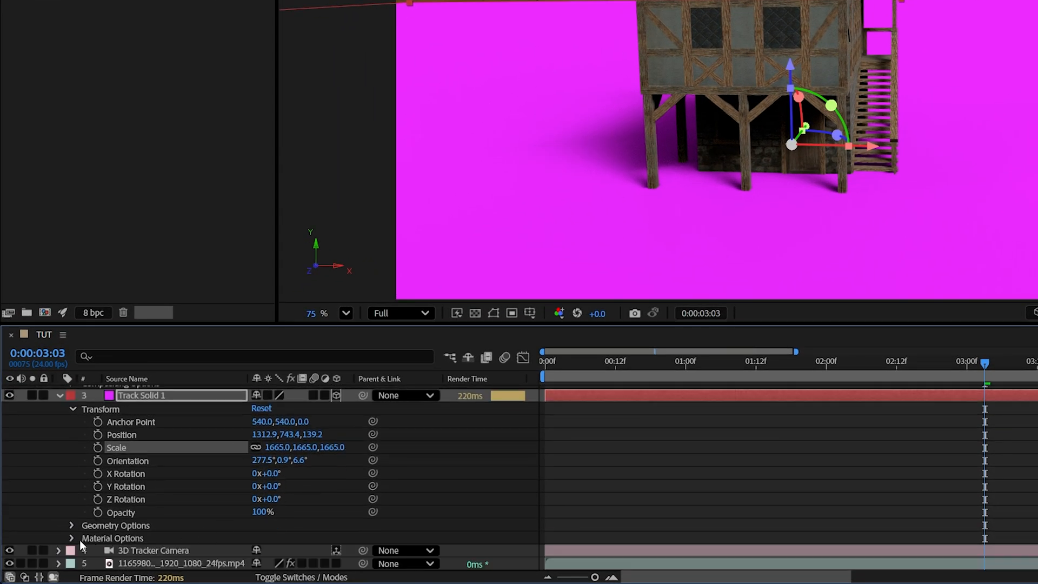
Step: Set Track Solid 1's Material Options so it Accepts Shadows Only, hiding the magenta plane
{"action": "left_click", "coordinate": [72, 537]}
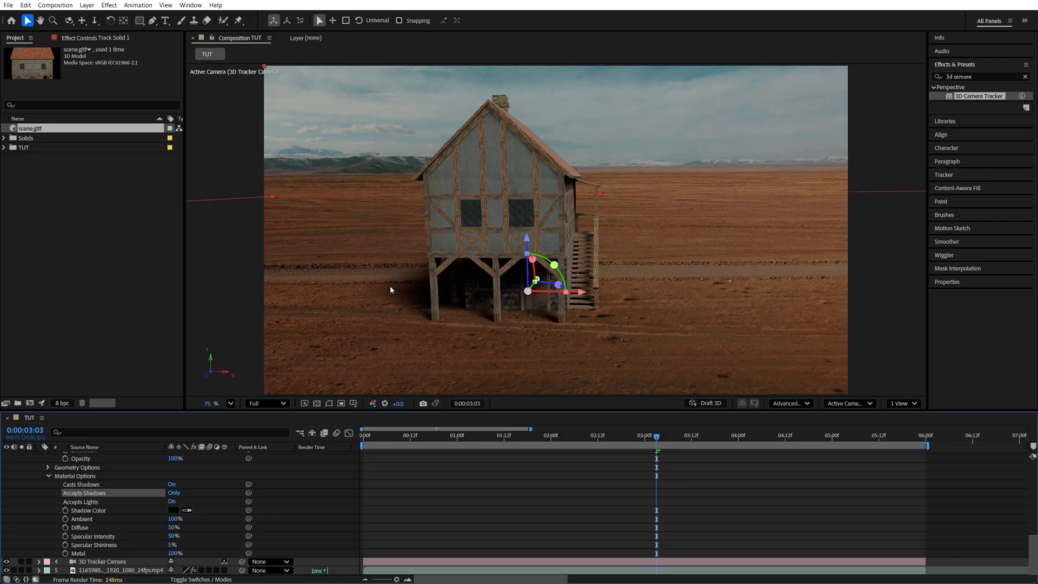
{"action": "mouse_move", "coordinate": [462, 312]}
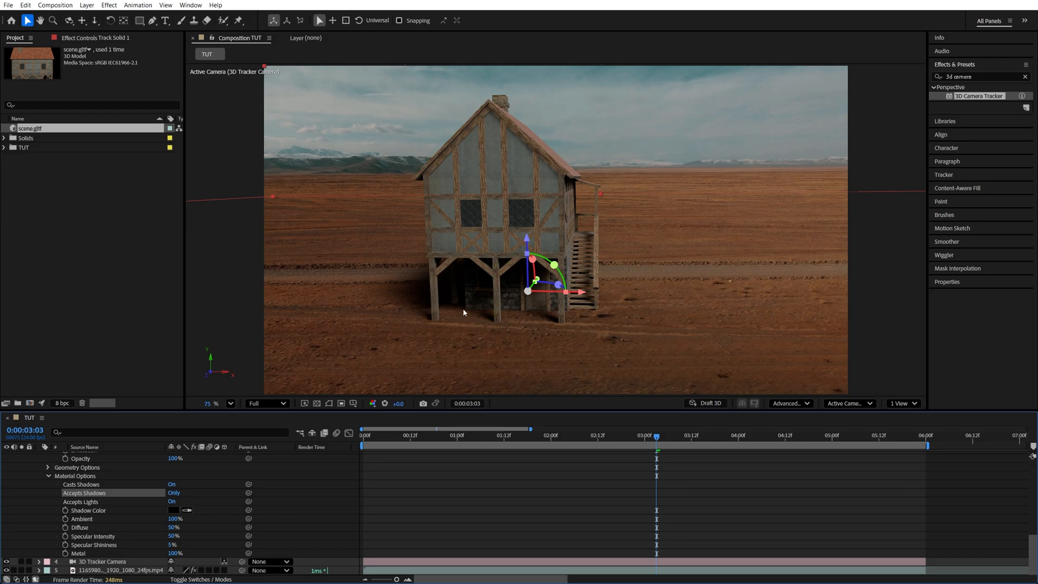
{"action": "mouse_move", "coordinate": [503, 308]}
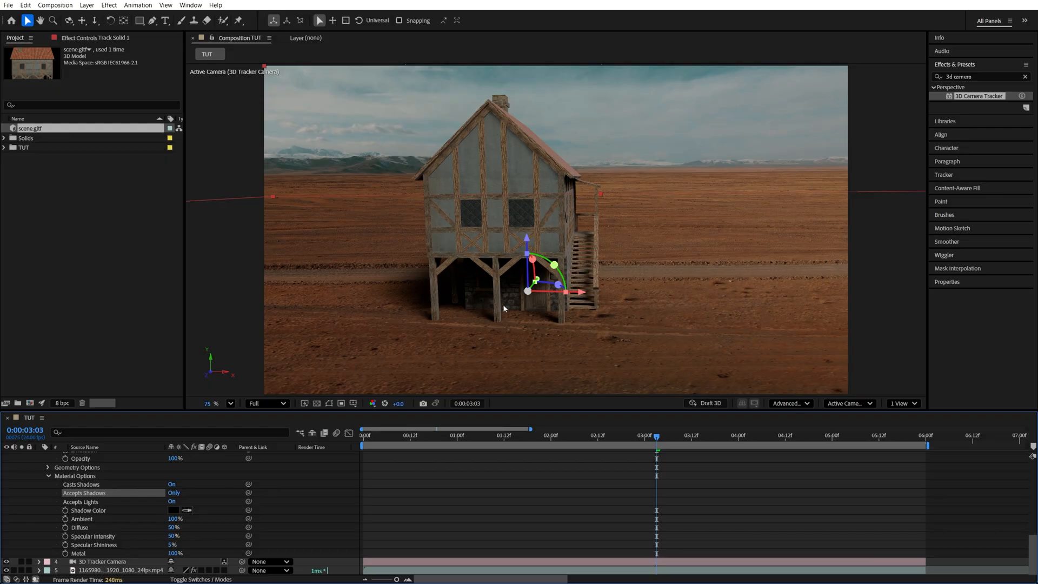
Step: At 5:01, adjust Environment Light 1's Transform so the house shadow stretches toward the car
{"action": "left_click", "coordinate": [722, 434]}
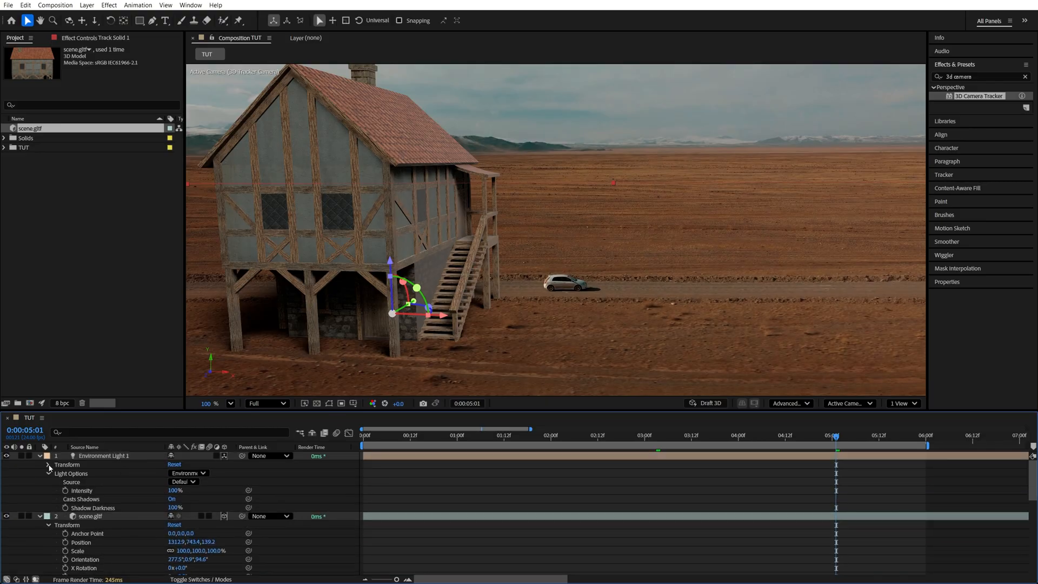
{"action": "left_click", "coordinate": [48, 465]}
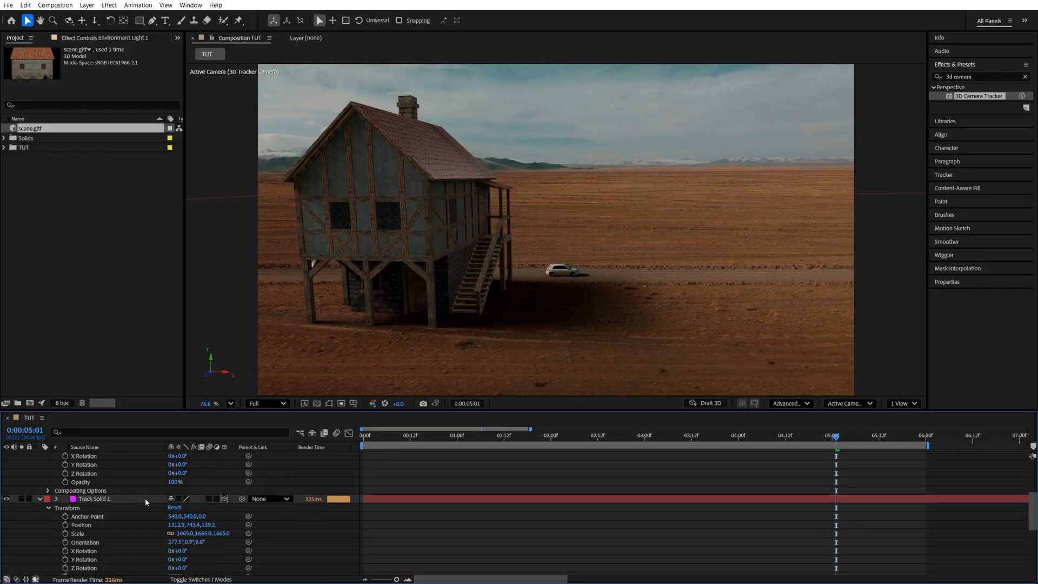
Step: Select scene.gltf and reduce its Scale to about 84%
{"action": "left_click", "coordinate": [89, 467]}
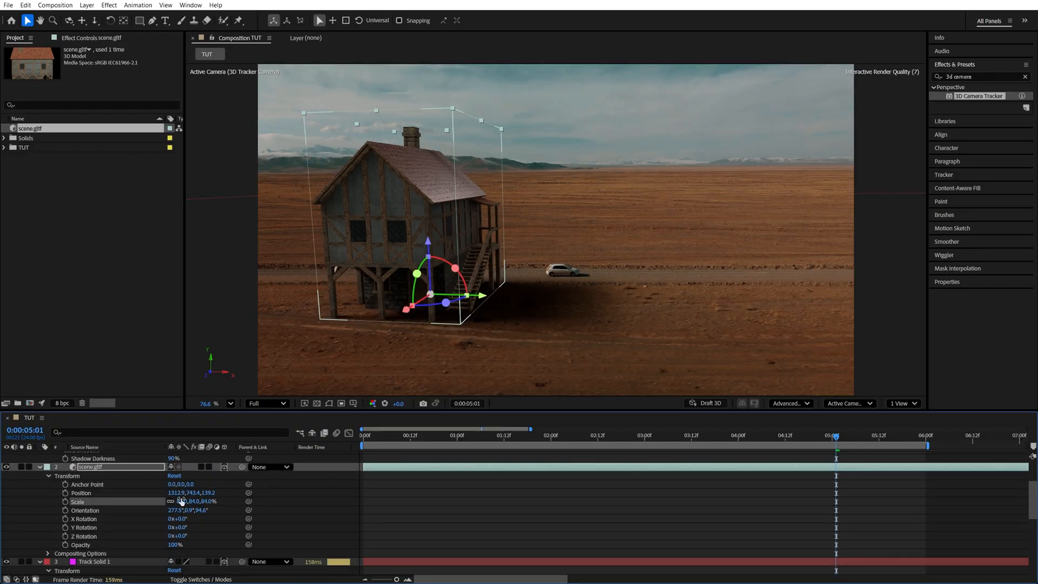